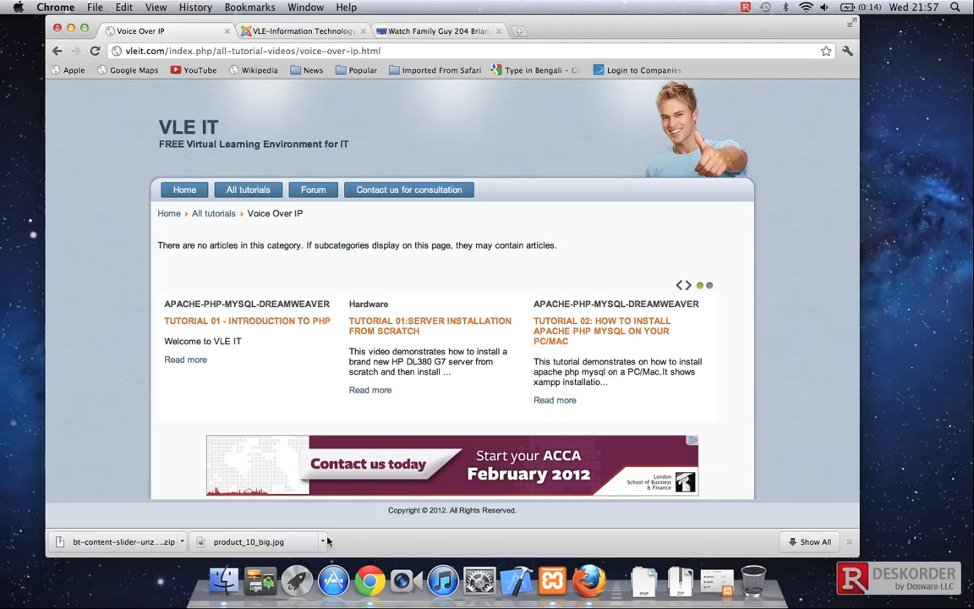
mouse_move(299, 558)
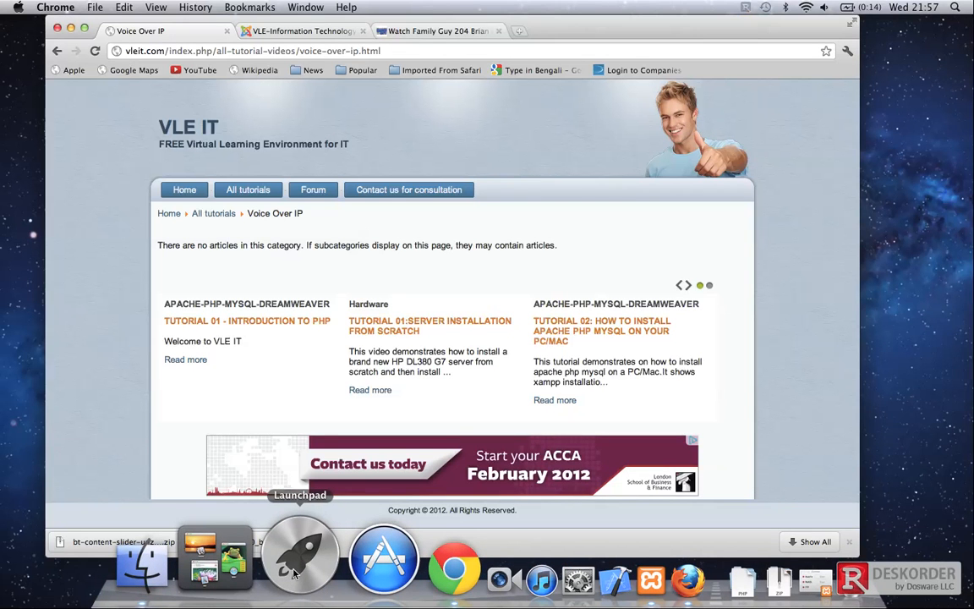
- Open Launchpad over Chrome to reach the installed Adobe Dreamweaver CS5
left_click(299, 555)
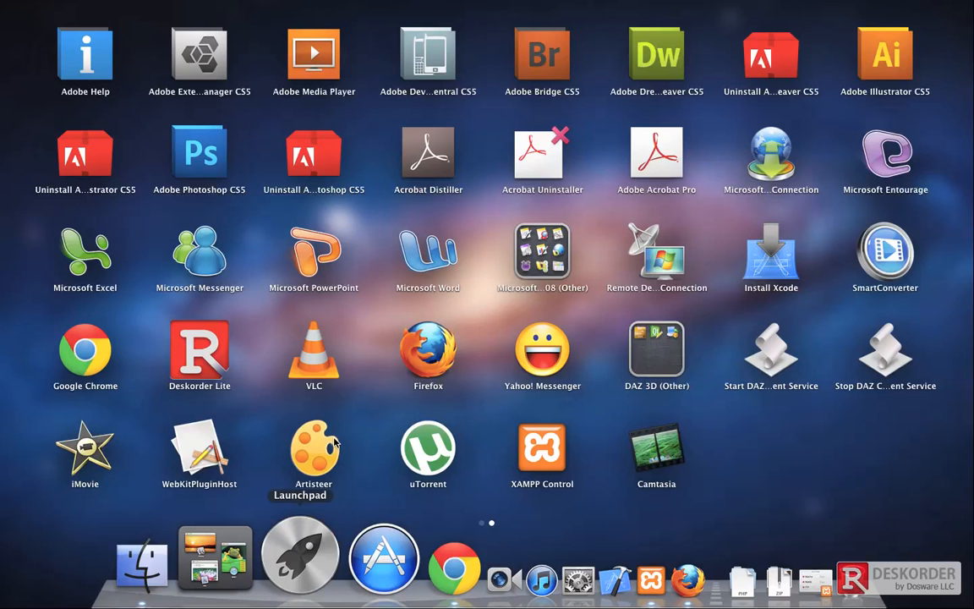
mouse_move(274, 402)
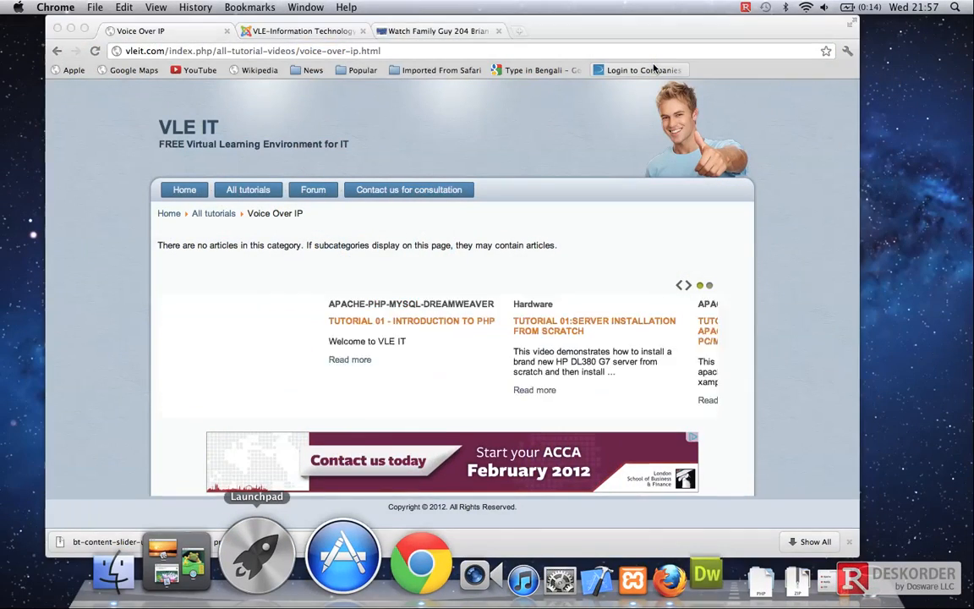
- Bring Dreamweaver to the front with index.php's phpinfo() source in Code view
left_click(706, 579)
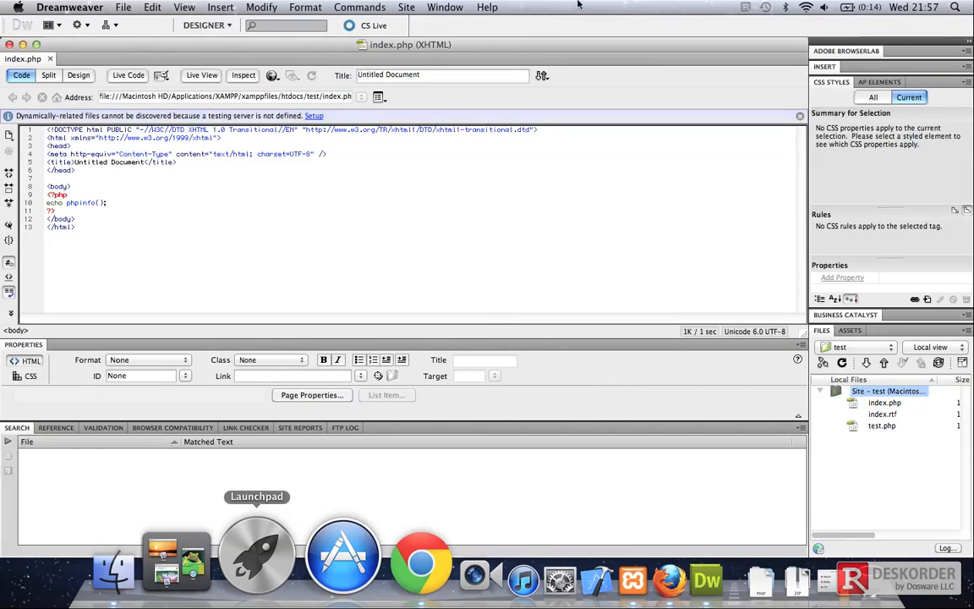
mouse_move(152, 96)
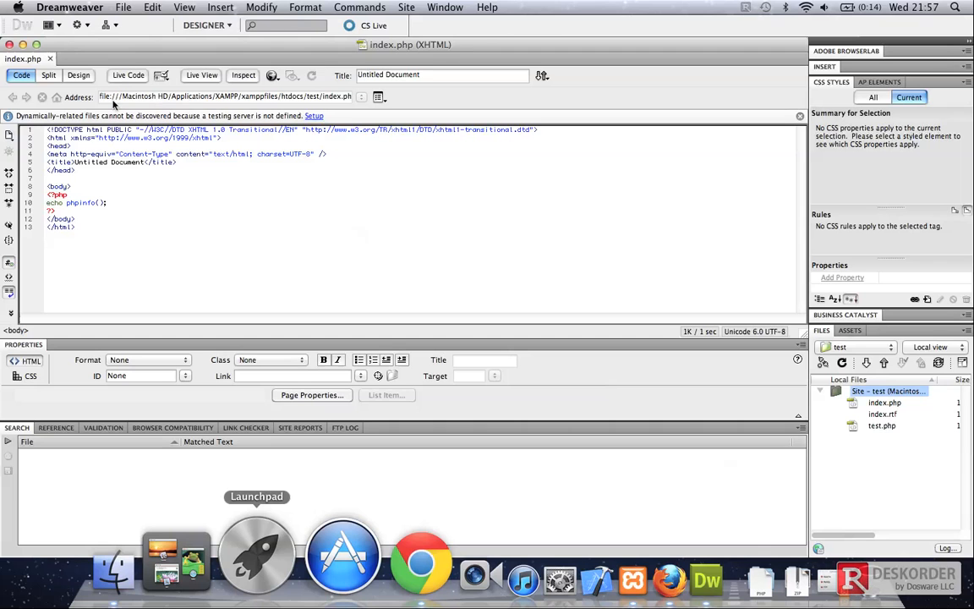
- Delete the phpinfo() block from index.php's body and save the file
left_click(79, 76)
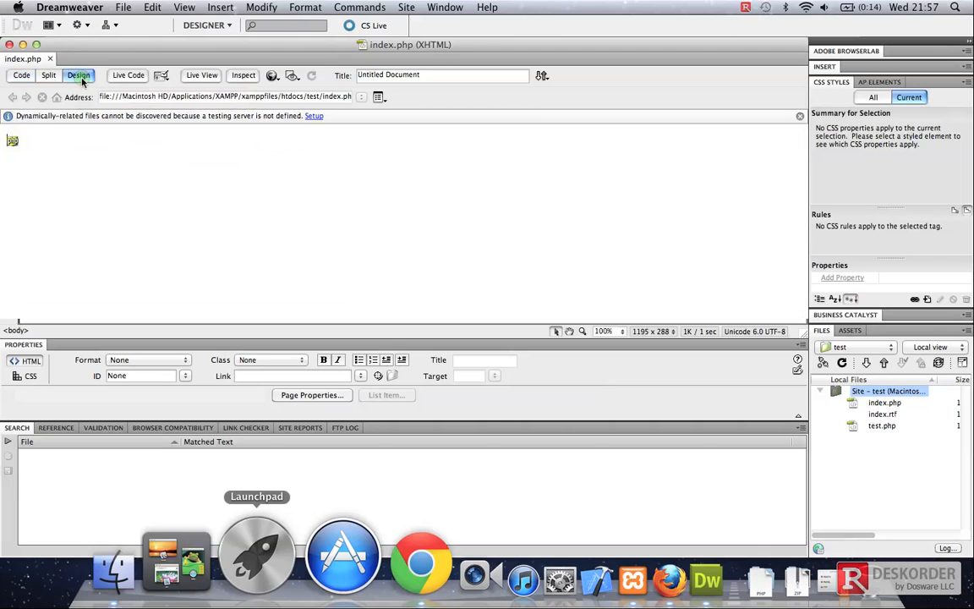
mouse_move(48, 75)
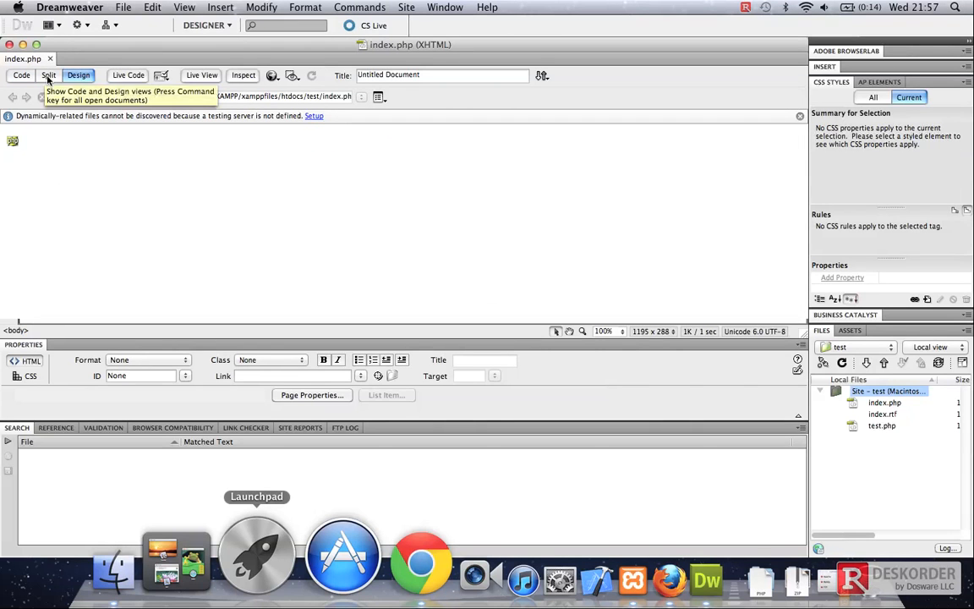
left_click(21, 75)
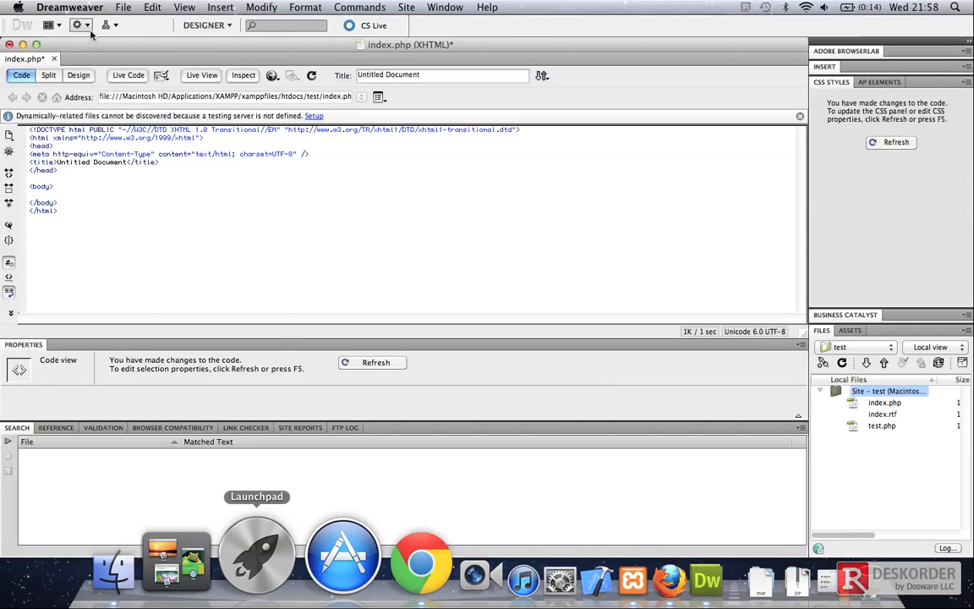
left_click(124, 7)
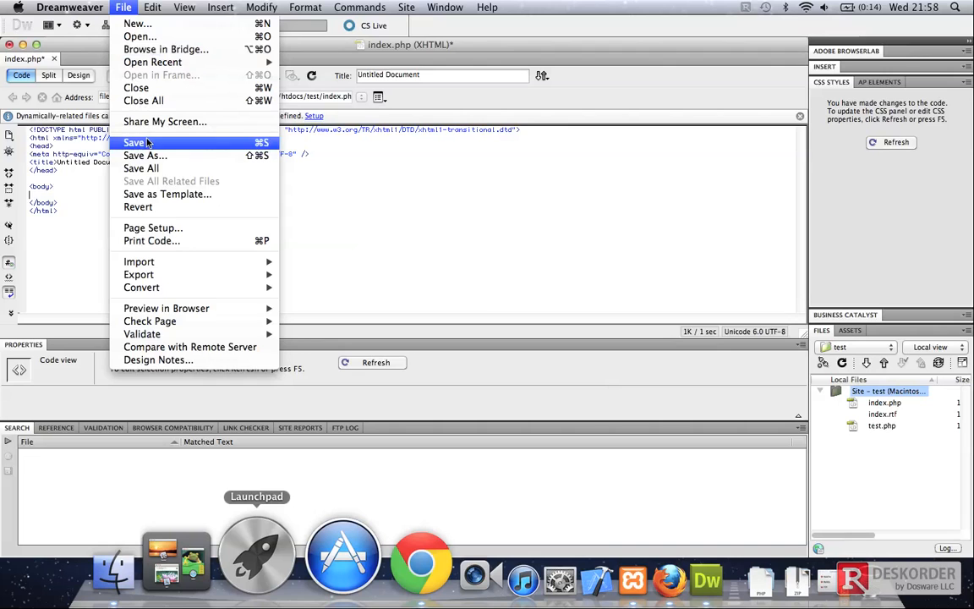
left_click(136, 142)
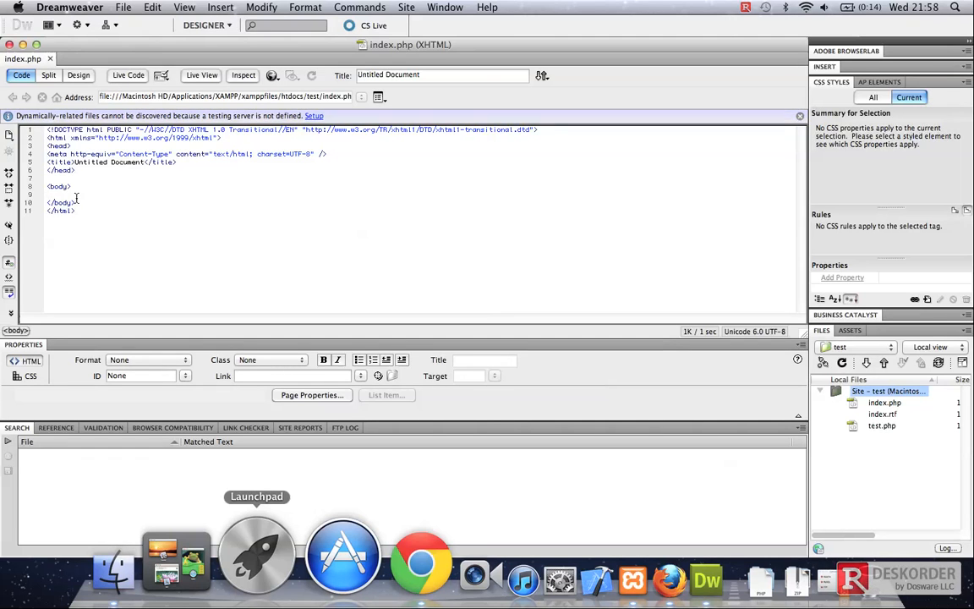
- Type an empty <?php ... ?> block inside the body tag of index.php
type("<>")
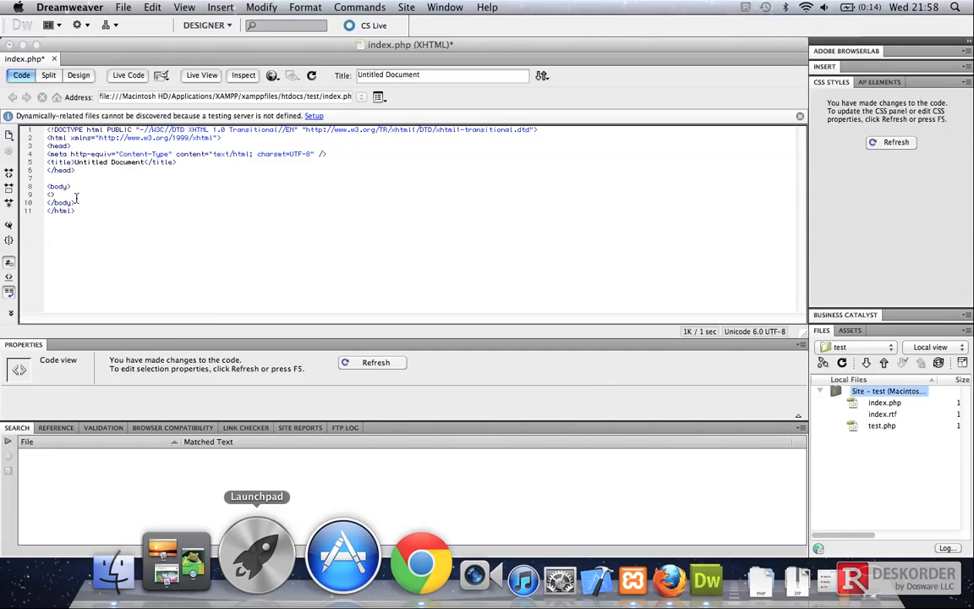
type("p")
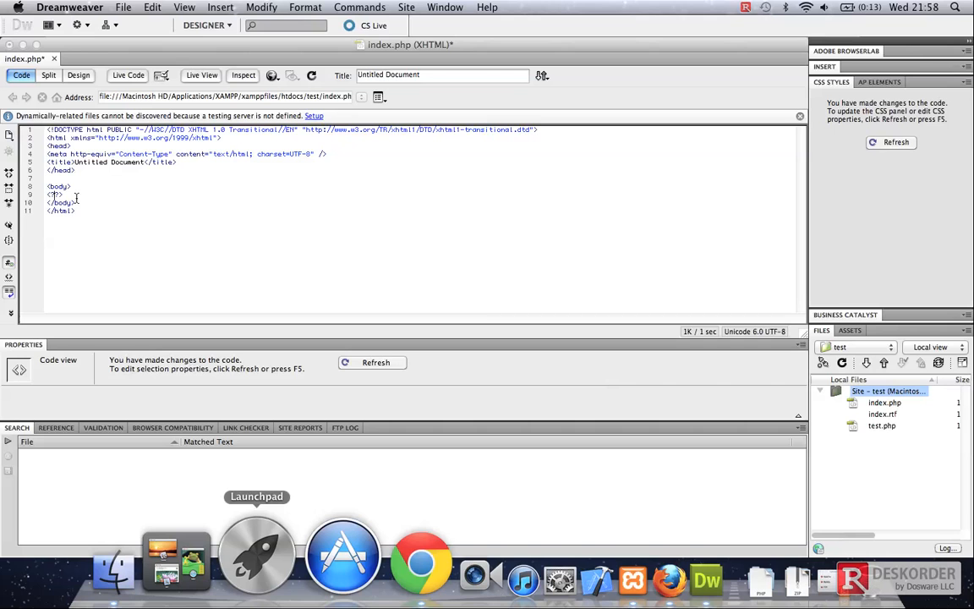
type("php")
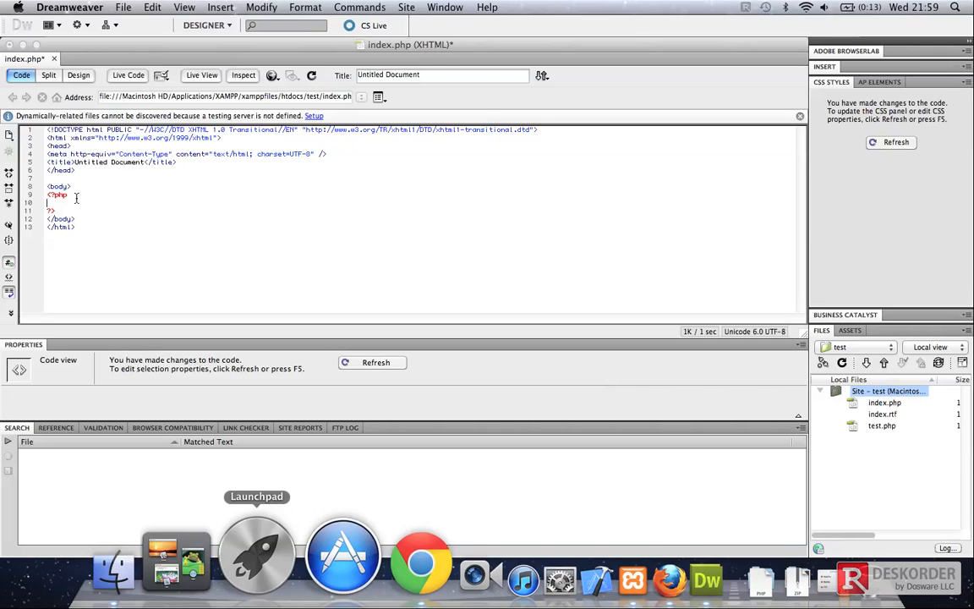
- Declare $myvar1 = 20; and $myvar2 = 40; inside the PHP block
type("$")
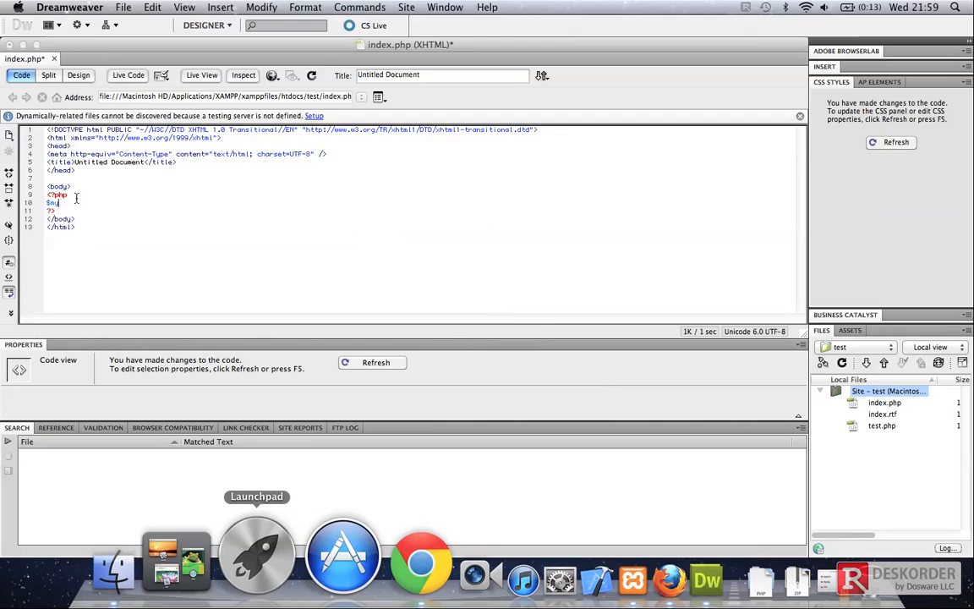
type("myvar")
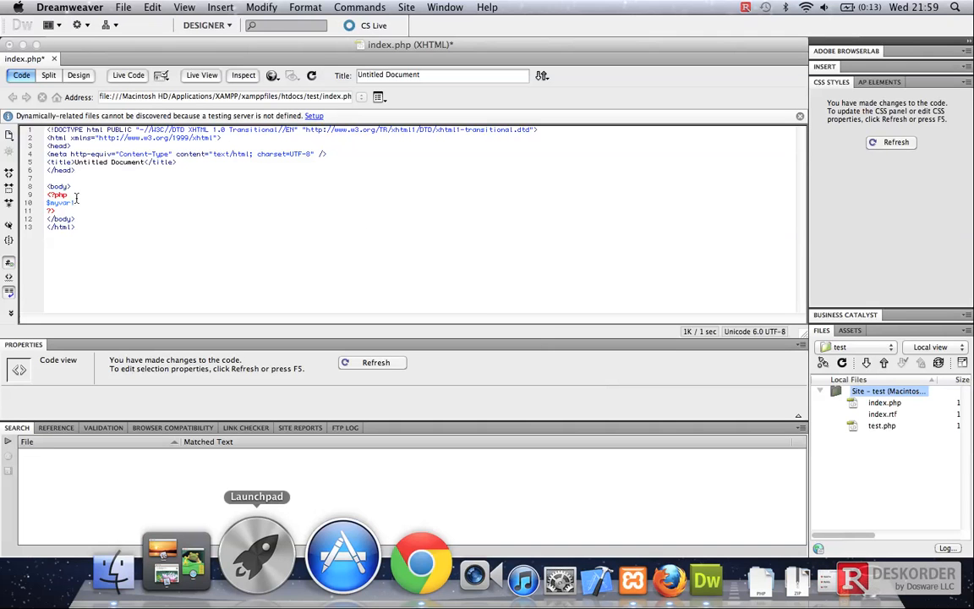
type("=")
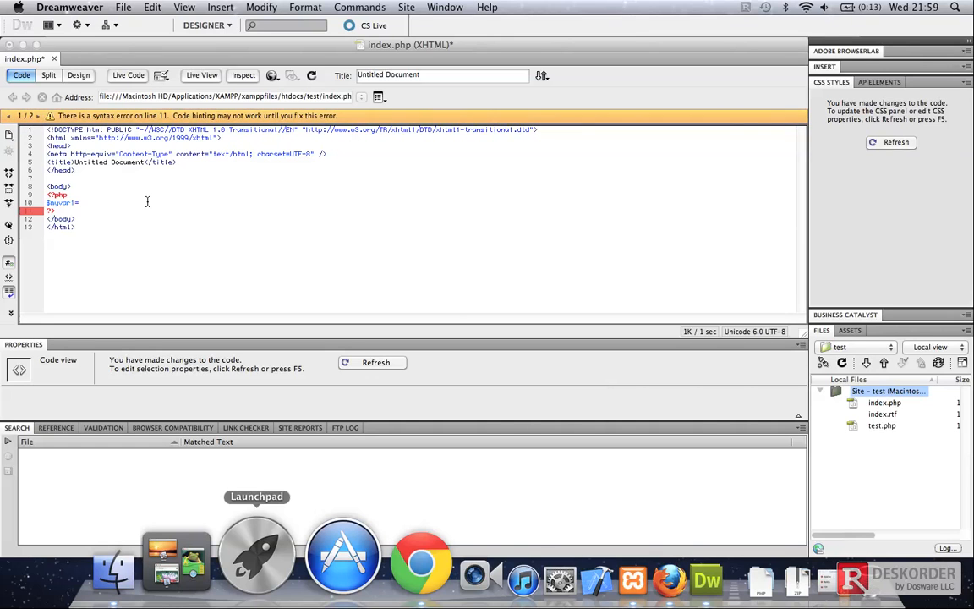
type("20;")
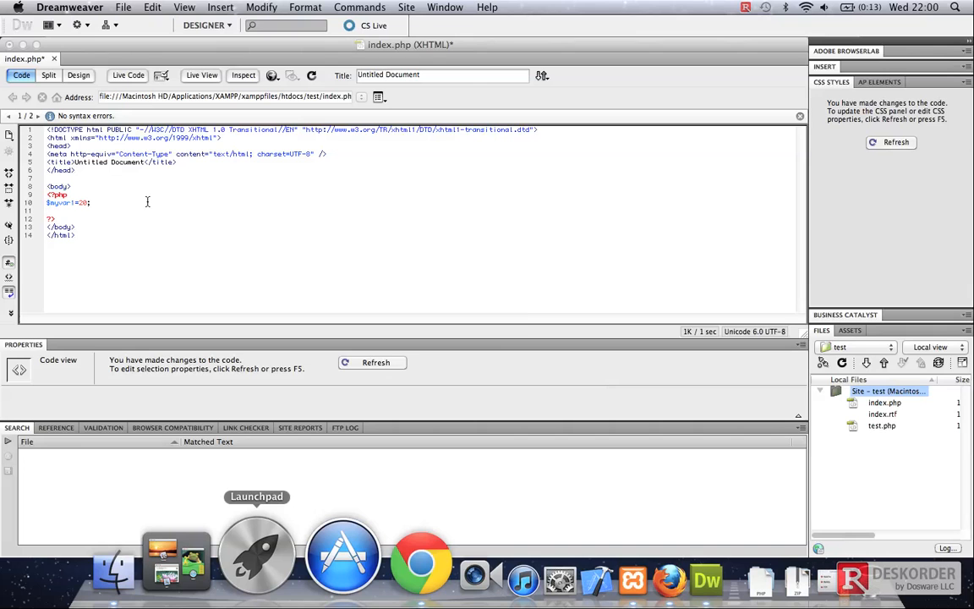
type("$myvar2 =")
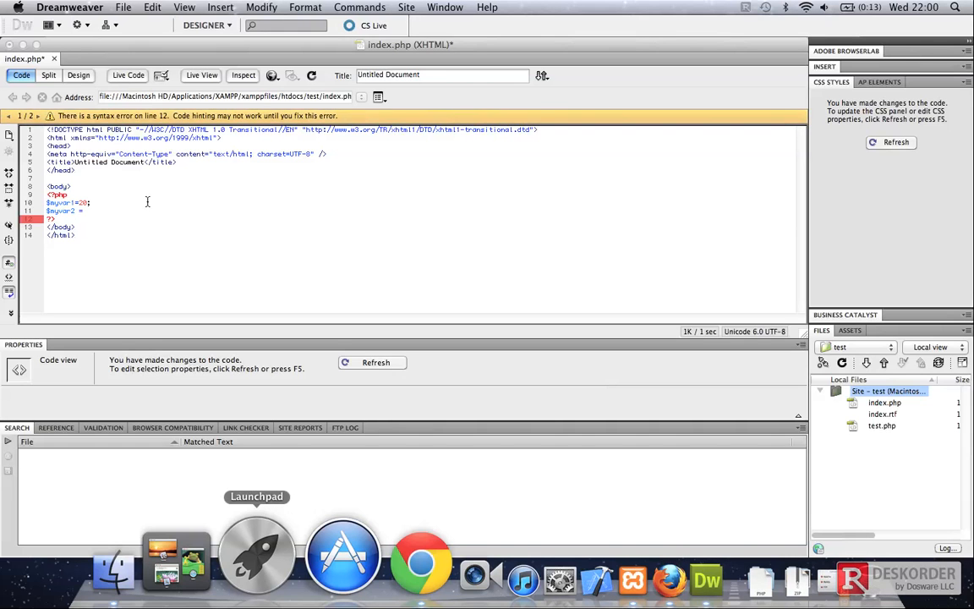
type("40;")
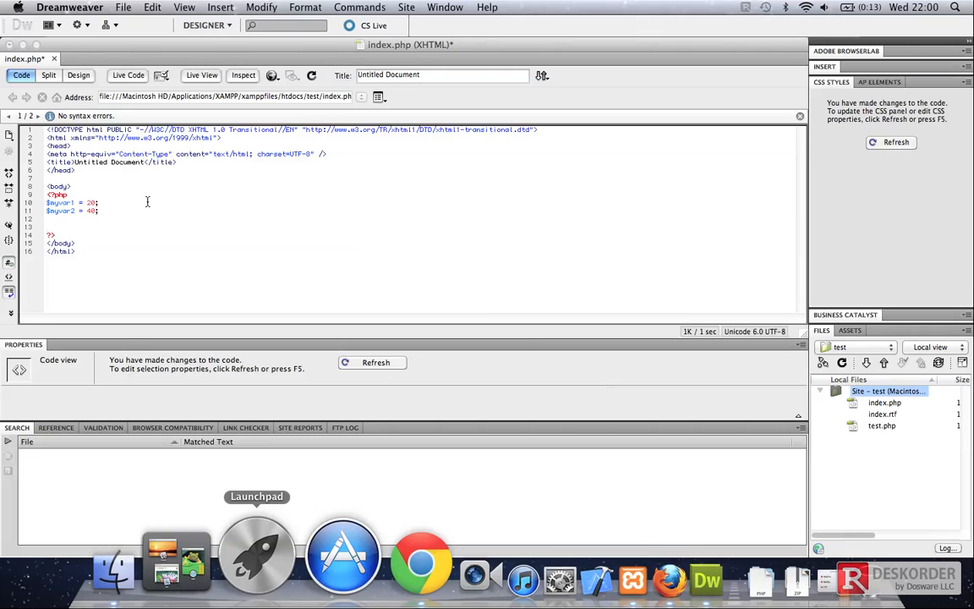
- Add the lines $sum = $myvar1 + $myvar2; and echo $sum; to the PHP block
type("$sum")
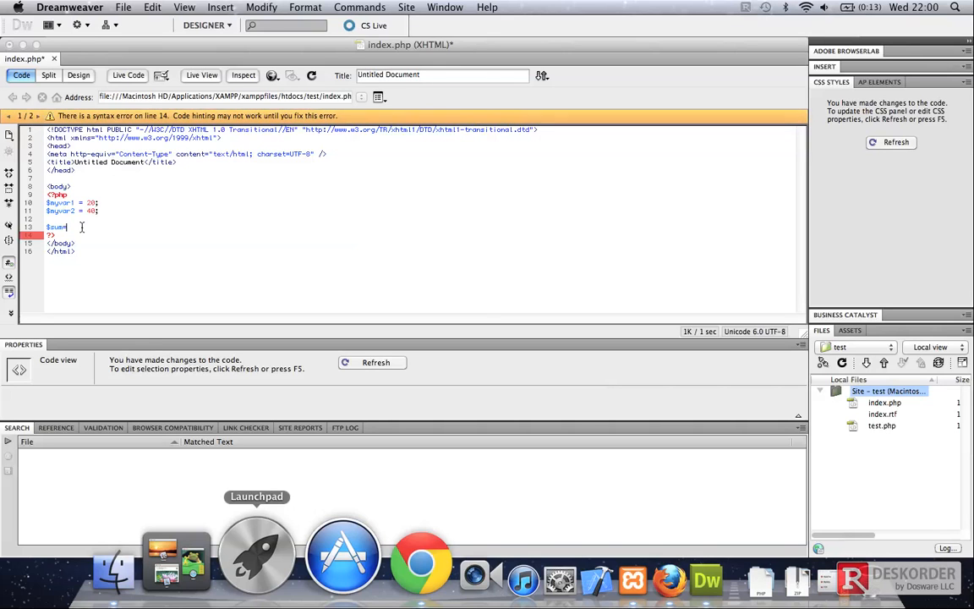
type("= $myvar1 +")
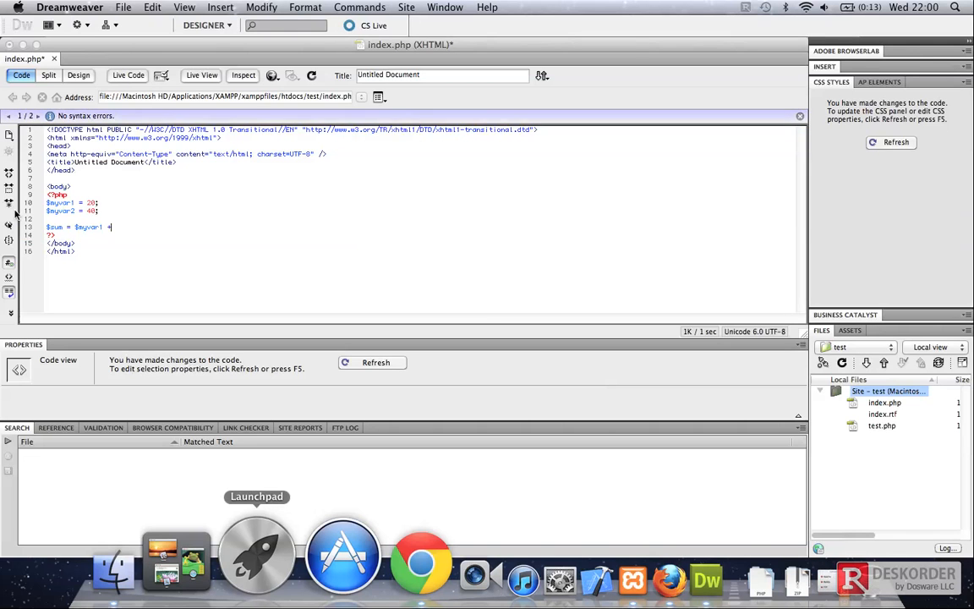
type("$")
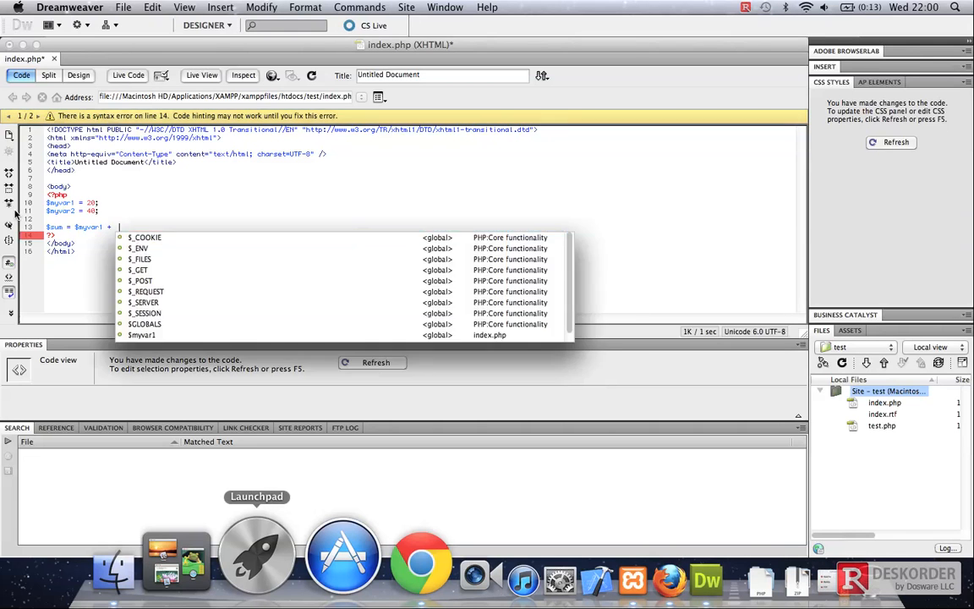
type("$myvar2;")
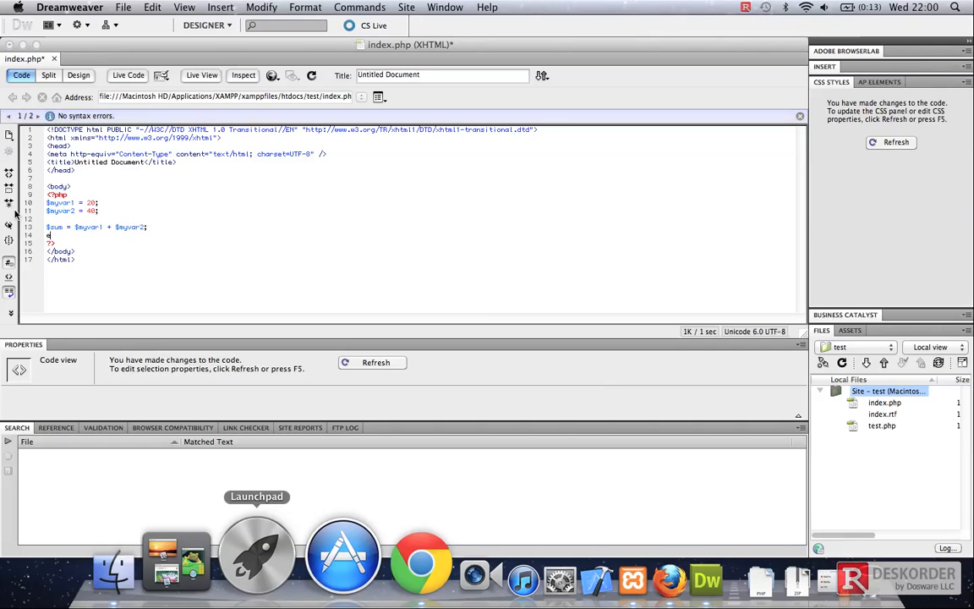
type("ech")
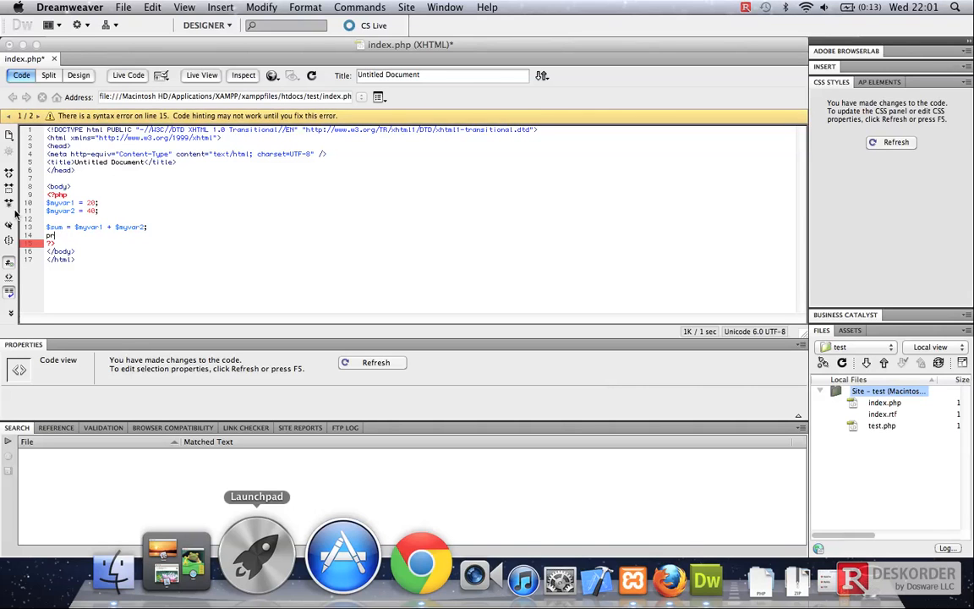
type("echo")
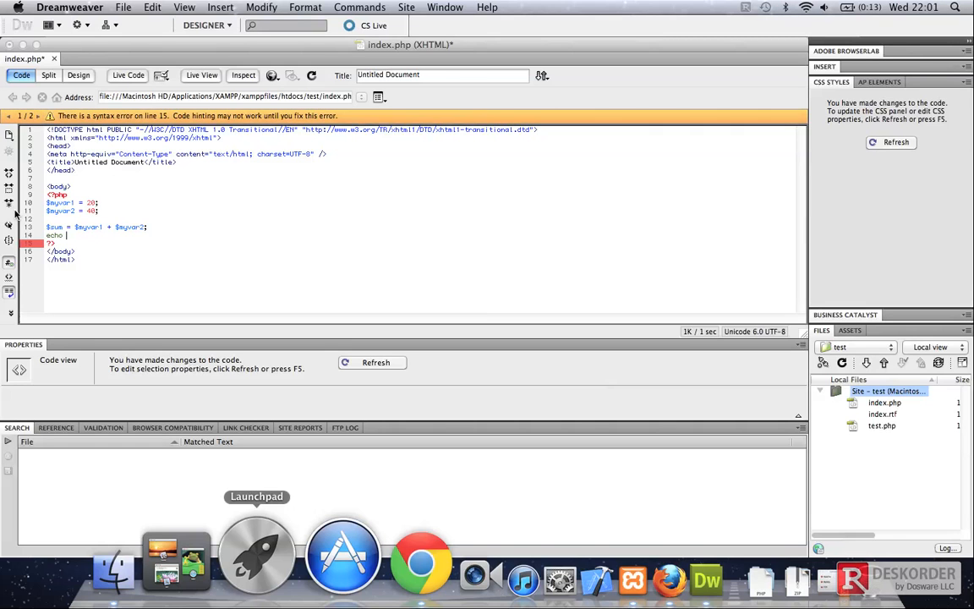
type("$sum;")
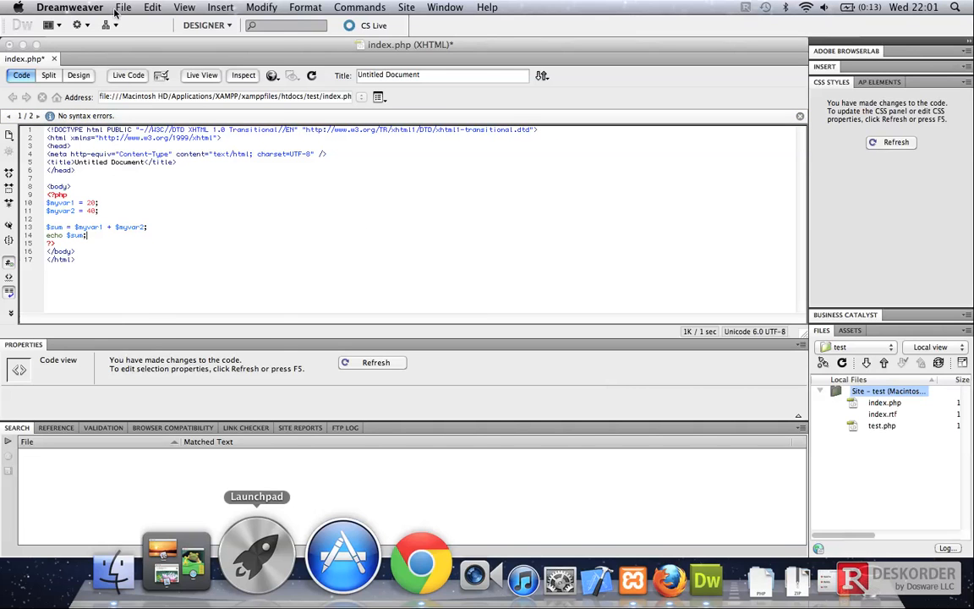
- Save index.php with the summing code and switch to Google Chrome
left_click(123, 7)
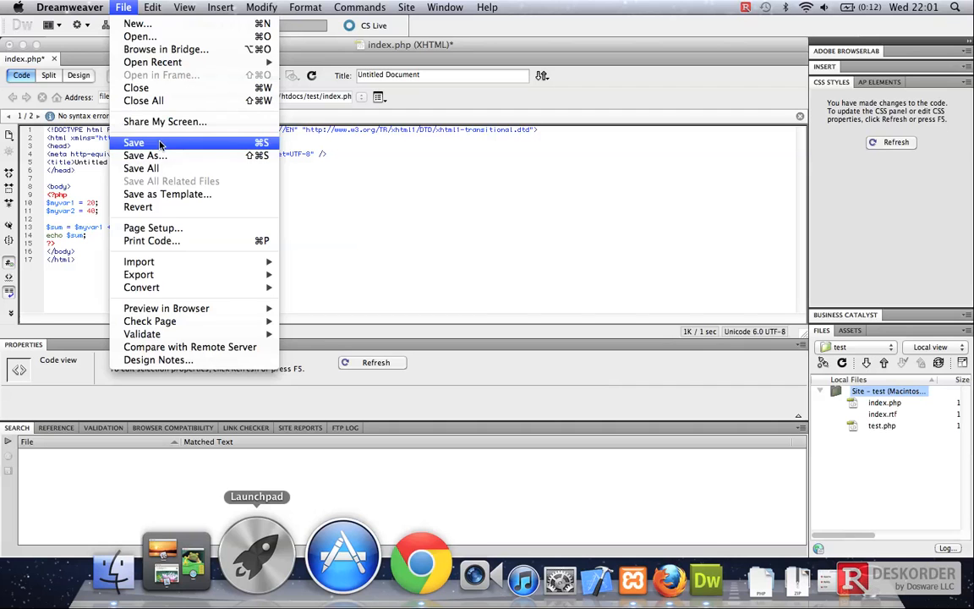
left_click(134, 142)
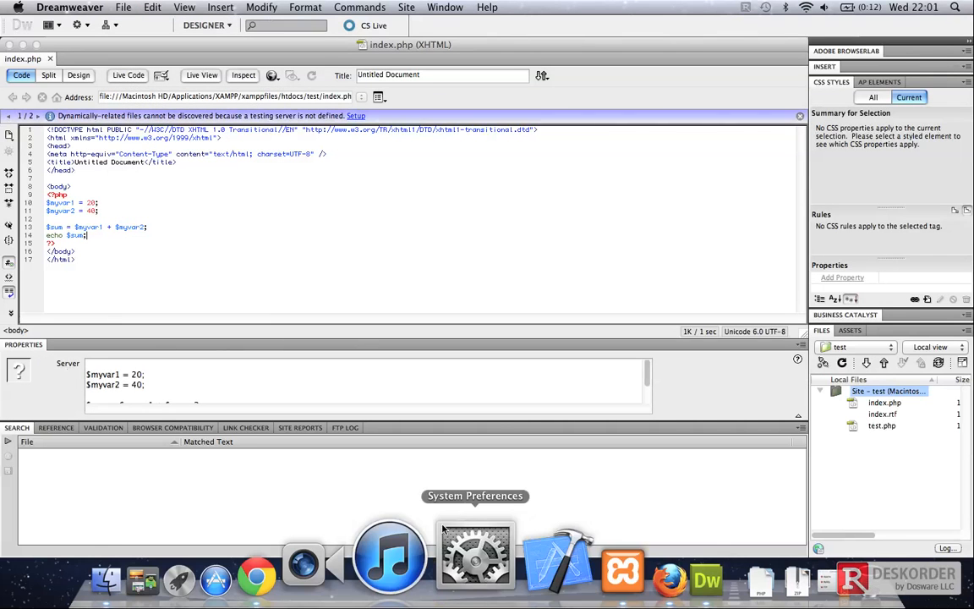
left_click(256, 580)
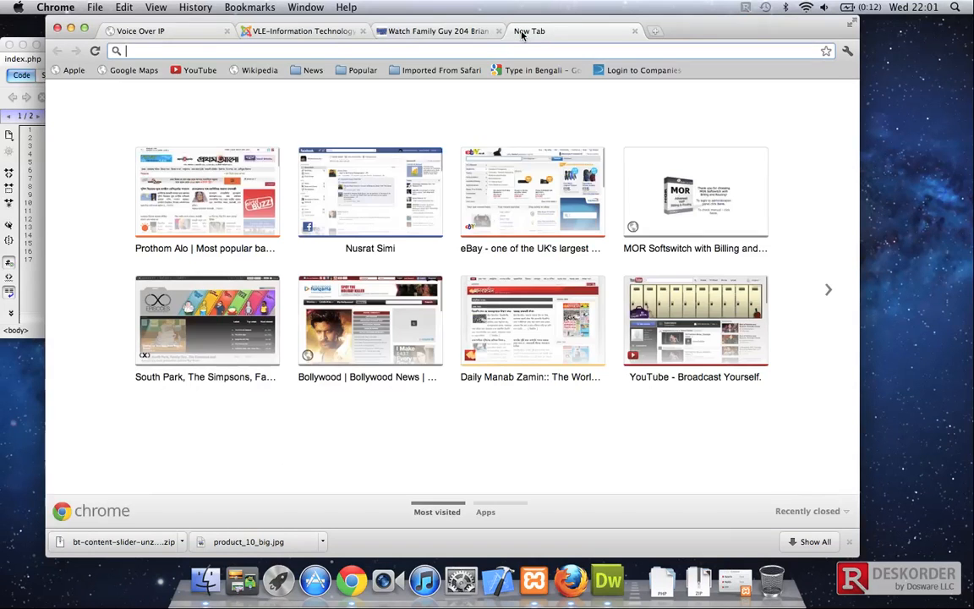
- Load localhost/test in Chrome's address bar, which fails to connect
type("localhost/magento/")
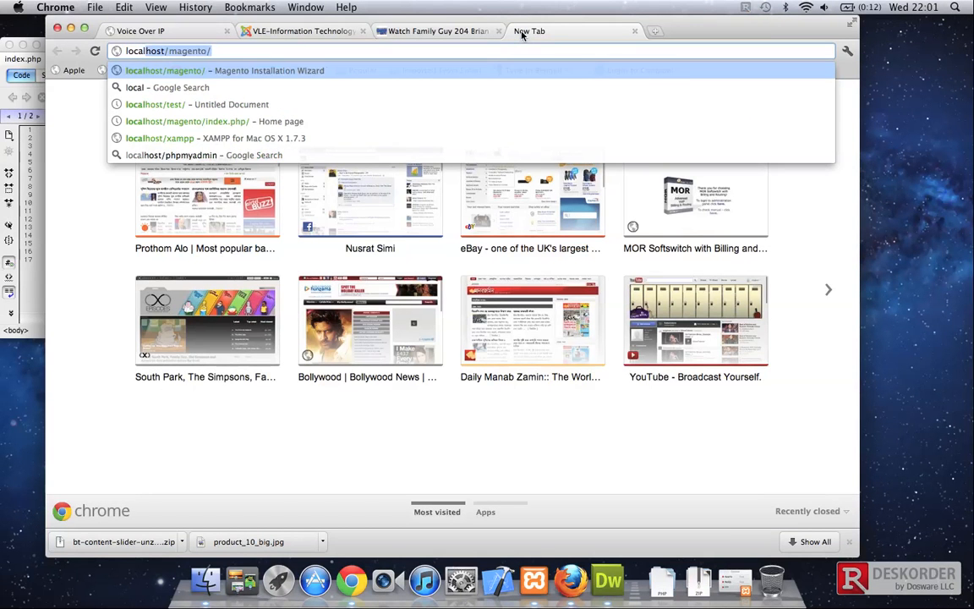
key("Backspace")
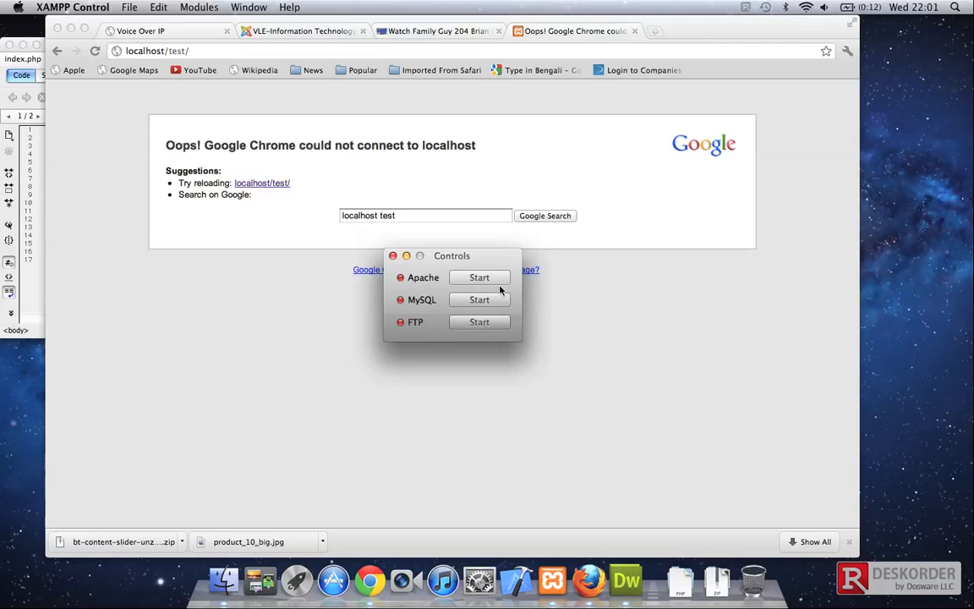
- Start Apache in XAMPP Control, authorizing with the admin password
left_click(479, 278)
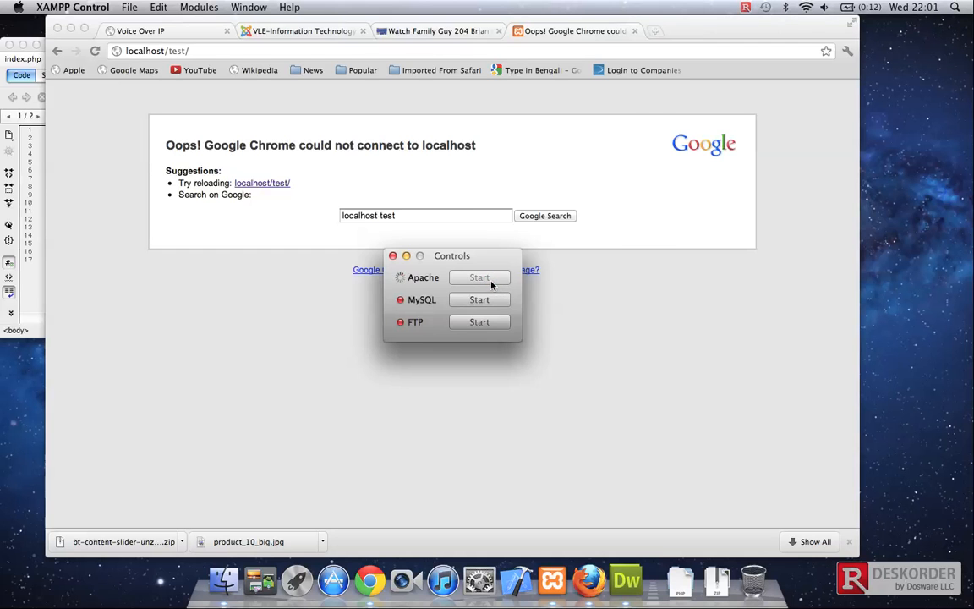
left_click(479, 277)
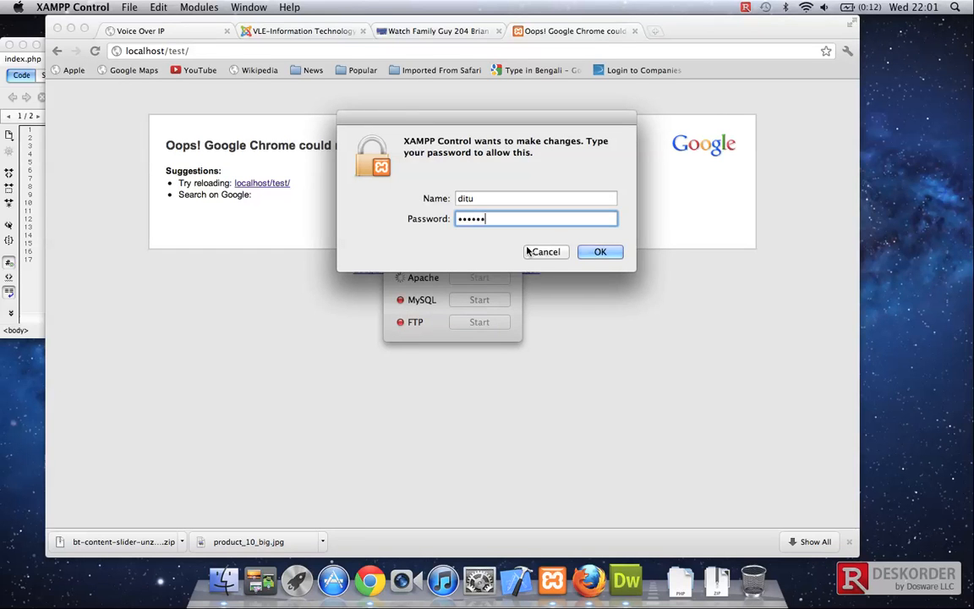
left_click(600, 251)
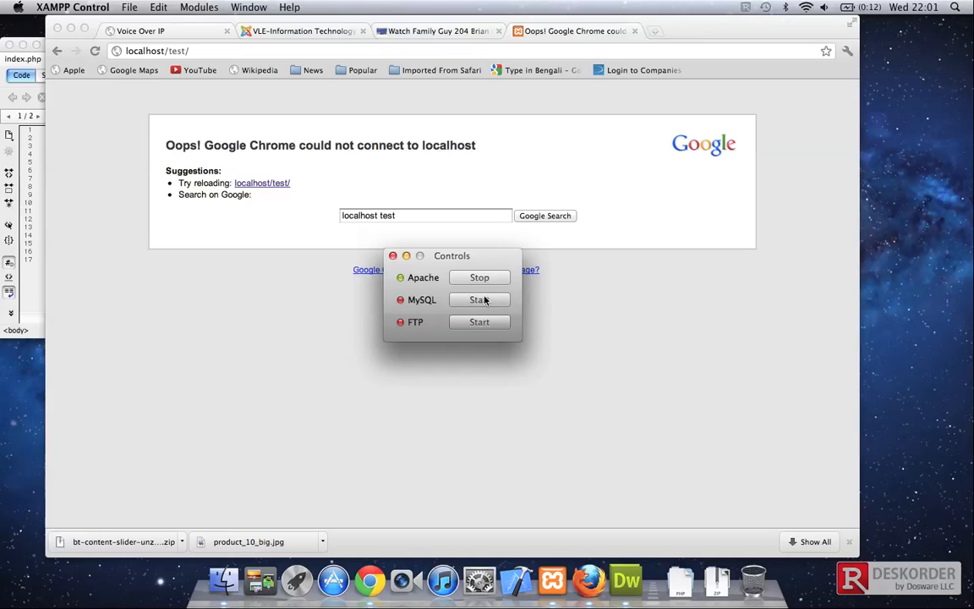
left_click(479, 299)
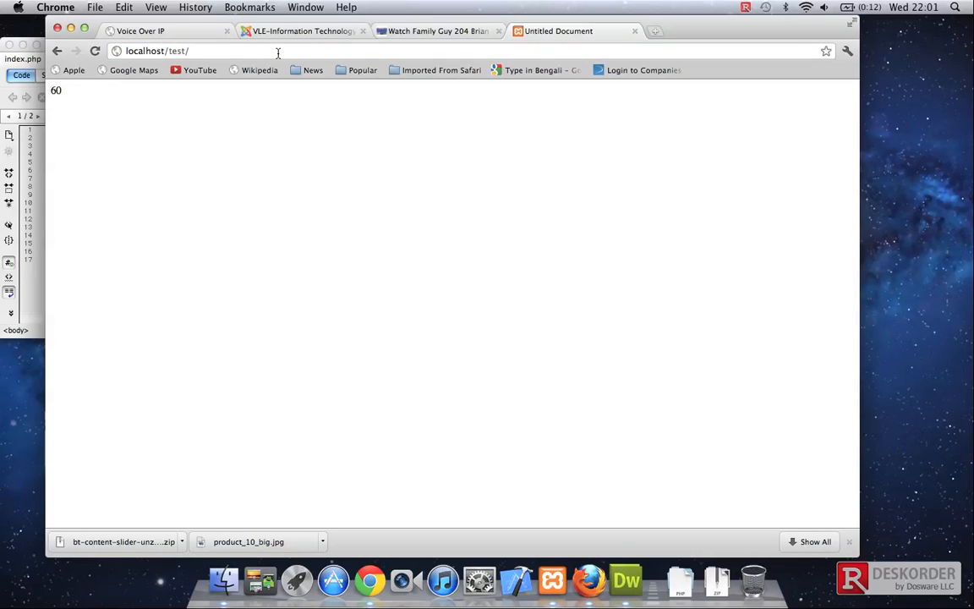
mouse_move(103, 93)
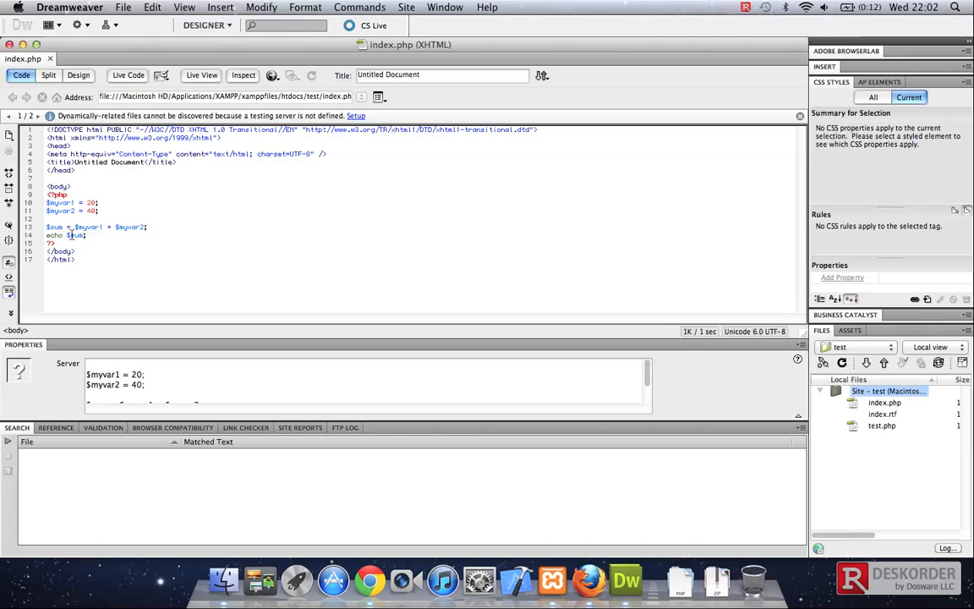
- Change $myvar2 from 40 to 60, save index.php, and return to the code
double_click(54, 227)
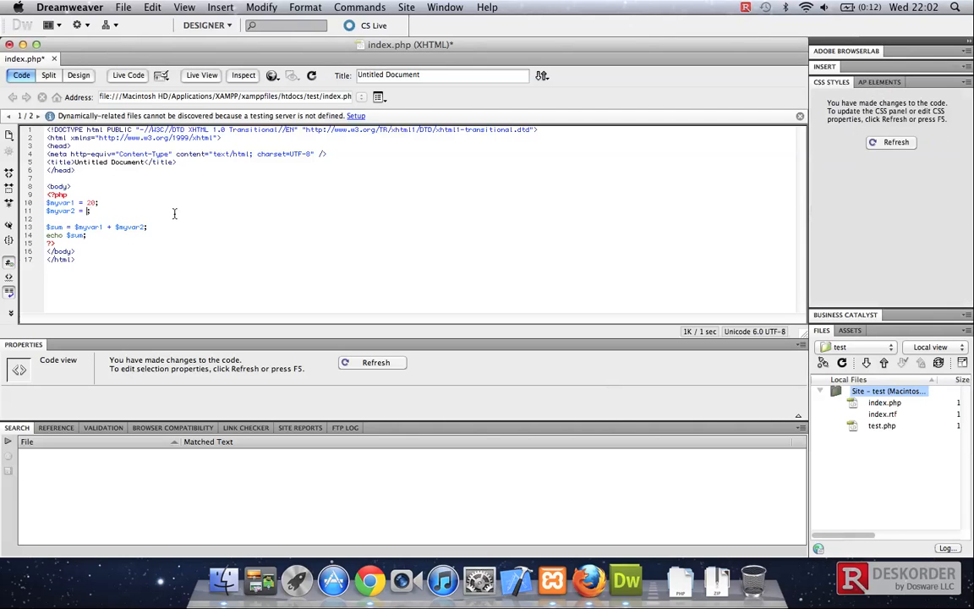
type("60")
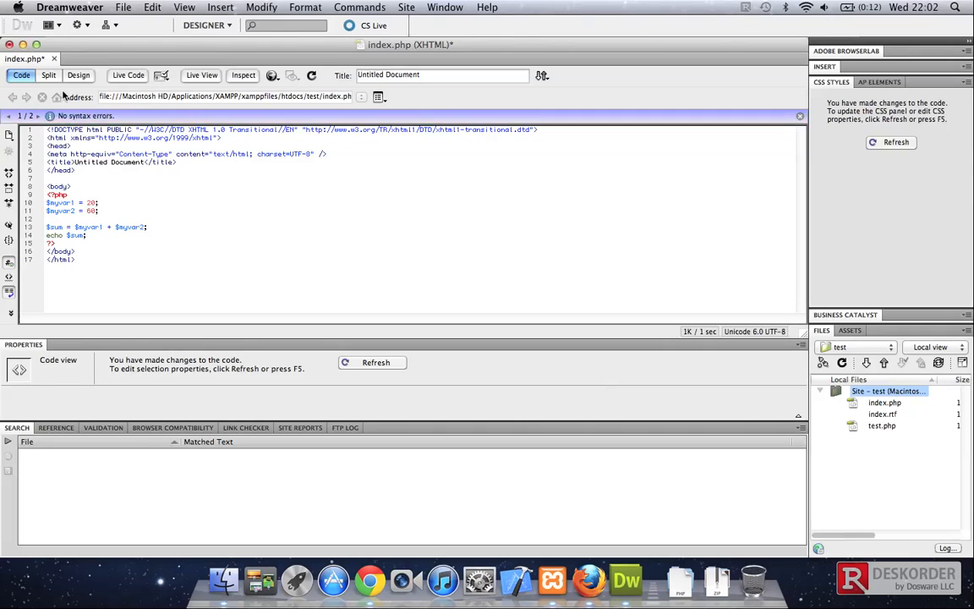
left_click(122, 6)
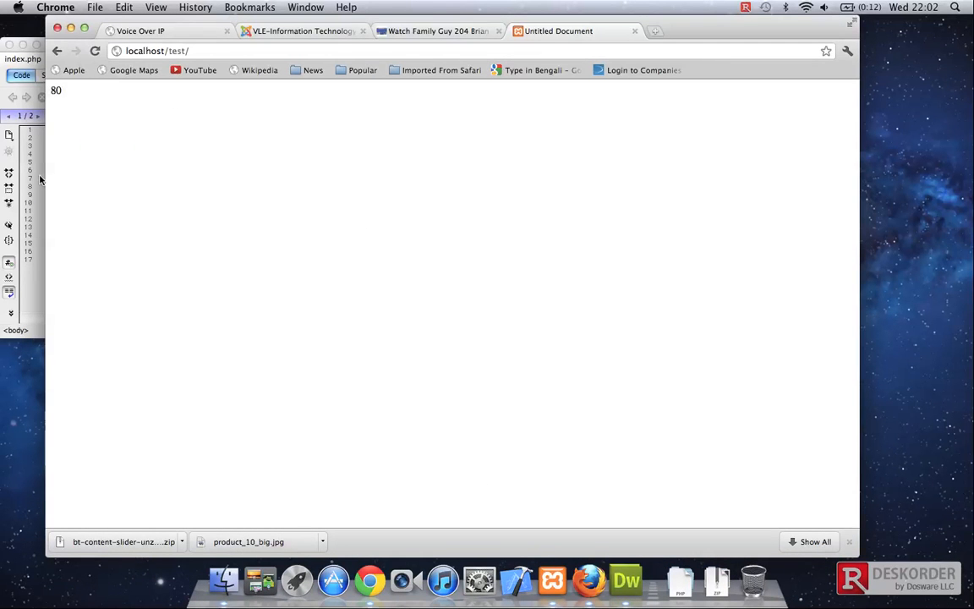
left_click(625, 580)
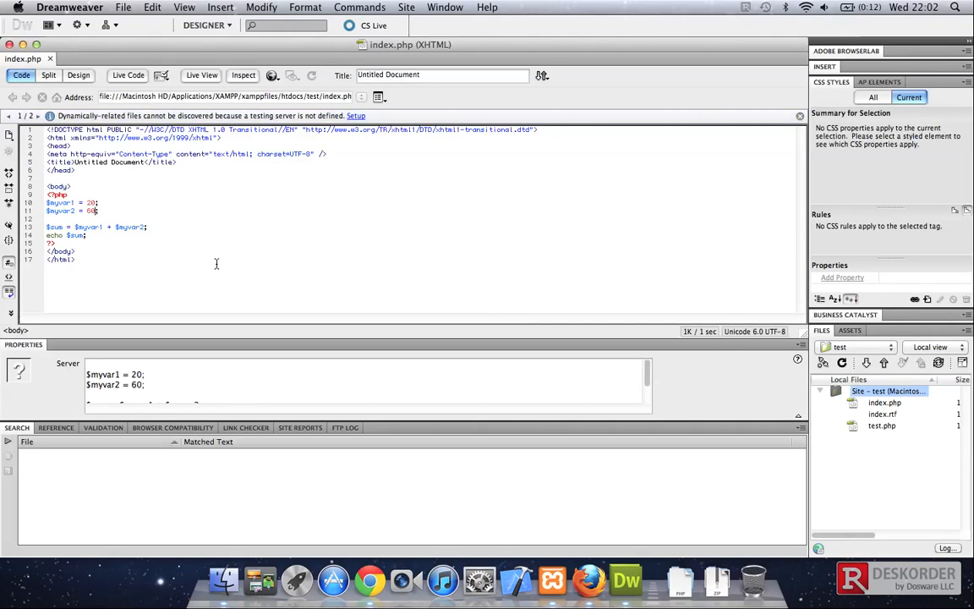